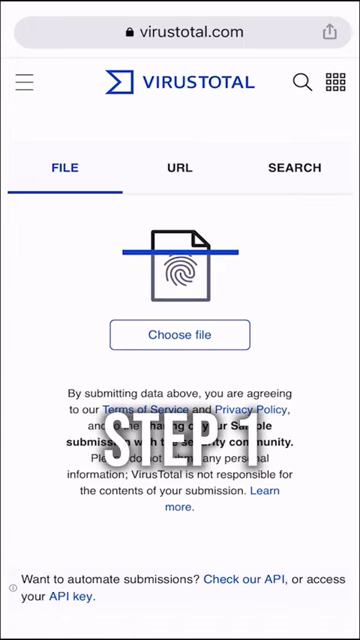
Choose the PDF document from the phone as the file to scan.
click(180, 336)
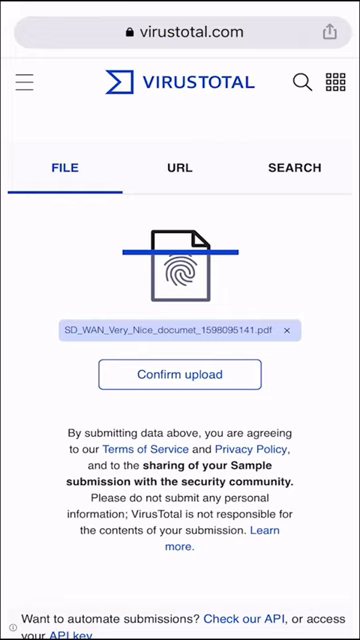
click(180, 376)
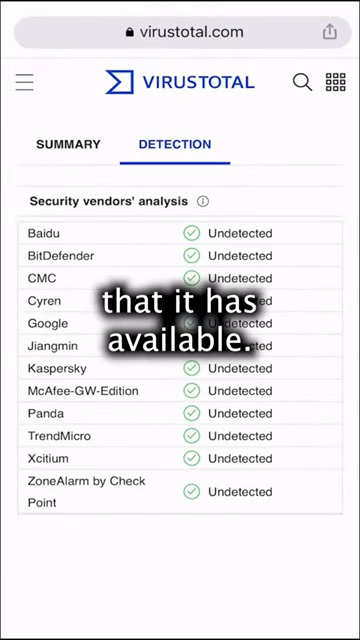
Review the vendors' Undetected results, then view the live summary showing 0 of 46 engines flagging it.
scroll(down, 3)
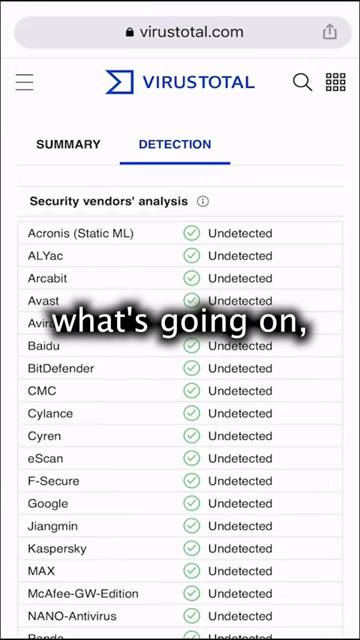
click(68, 144)
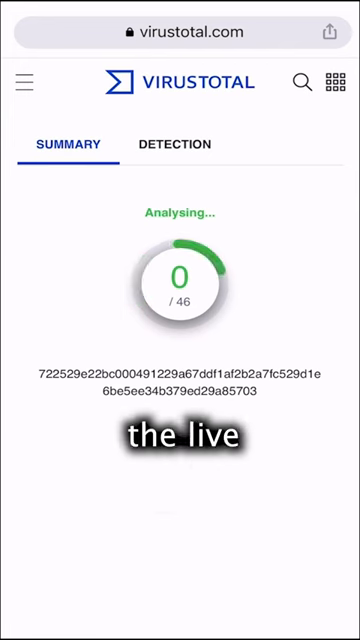